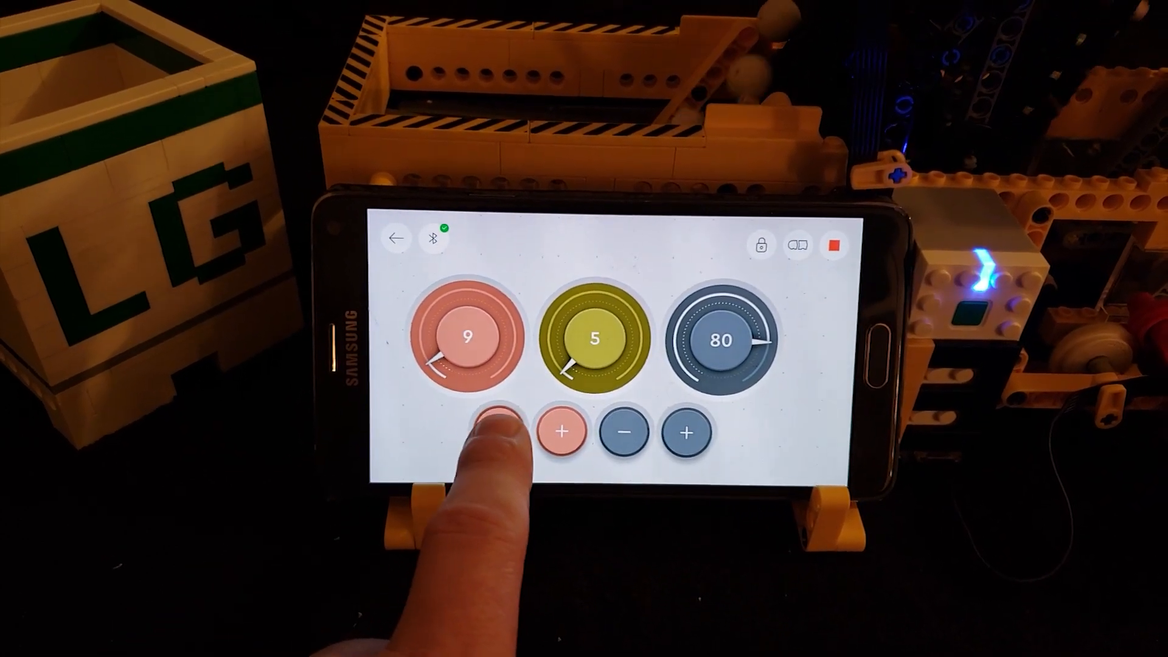
Step: Nudge the red batch-size dial down once, then up until it reads 13
click(500, 432)
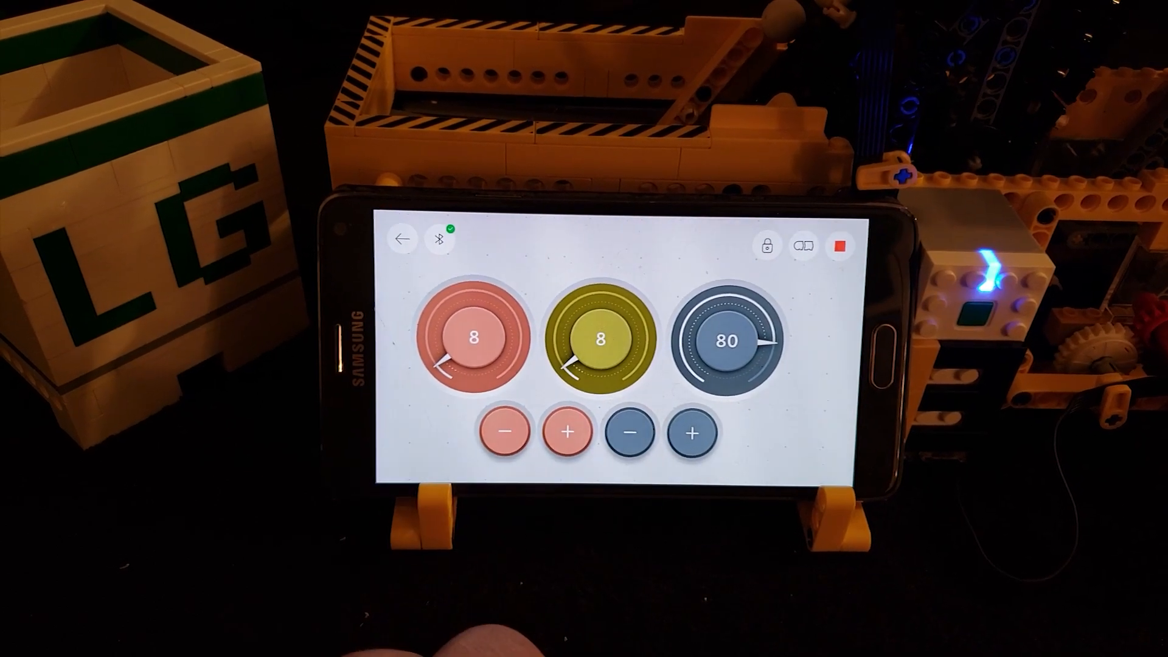
click(570, 439)
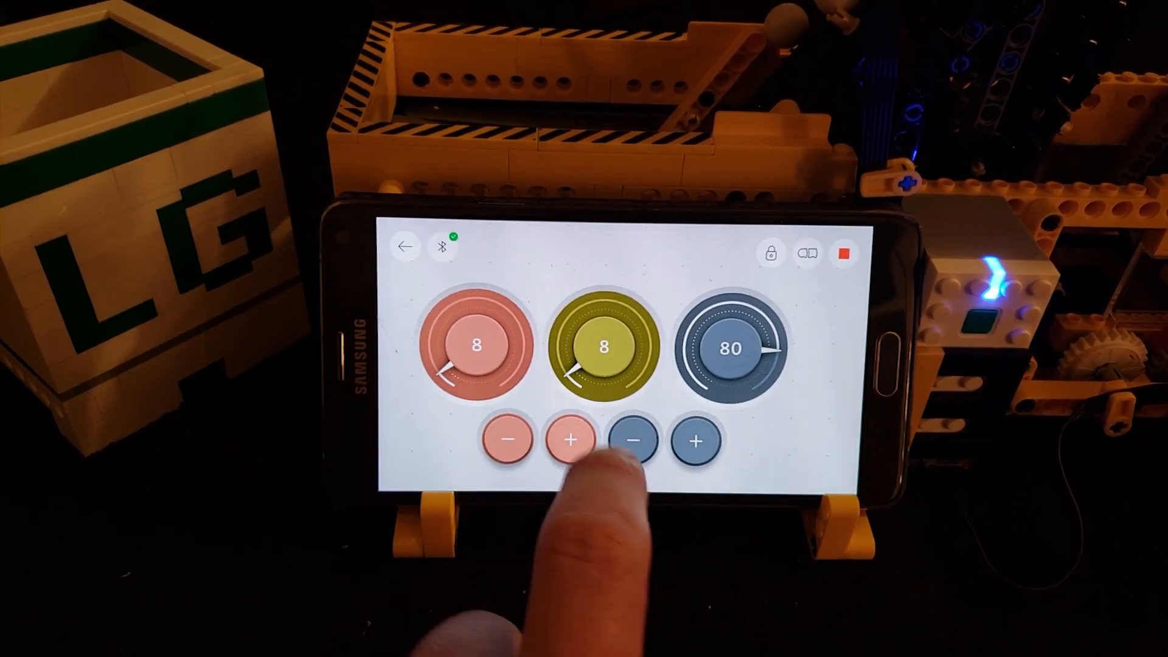
click(571, 441)
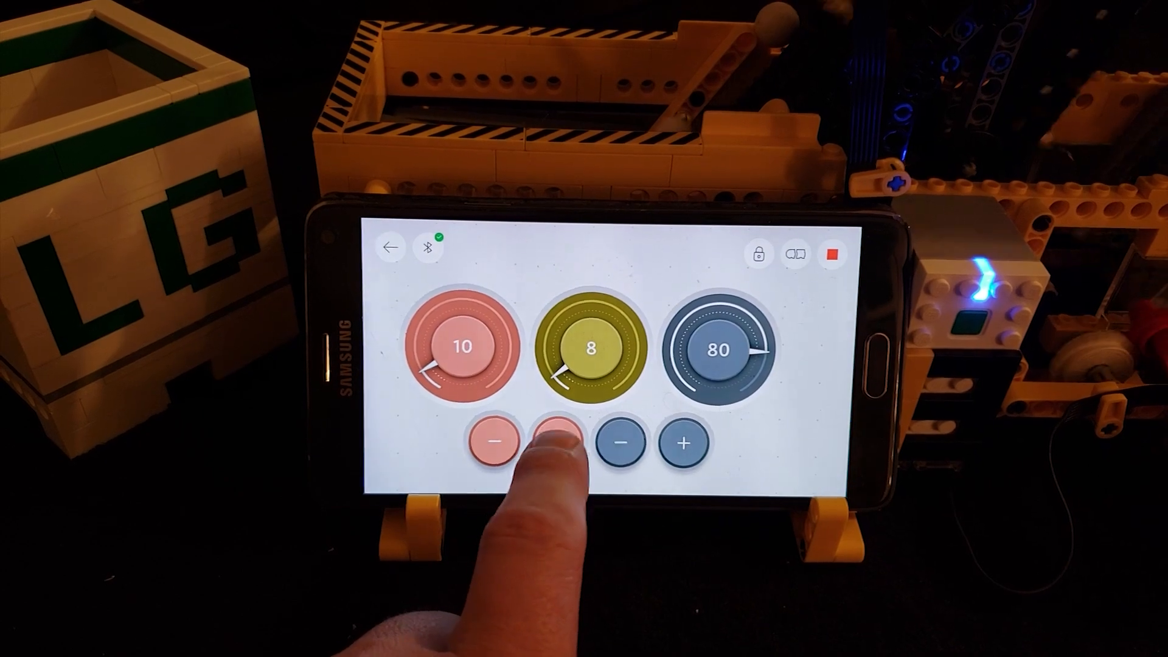
click(558, 443)
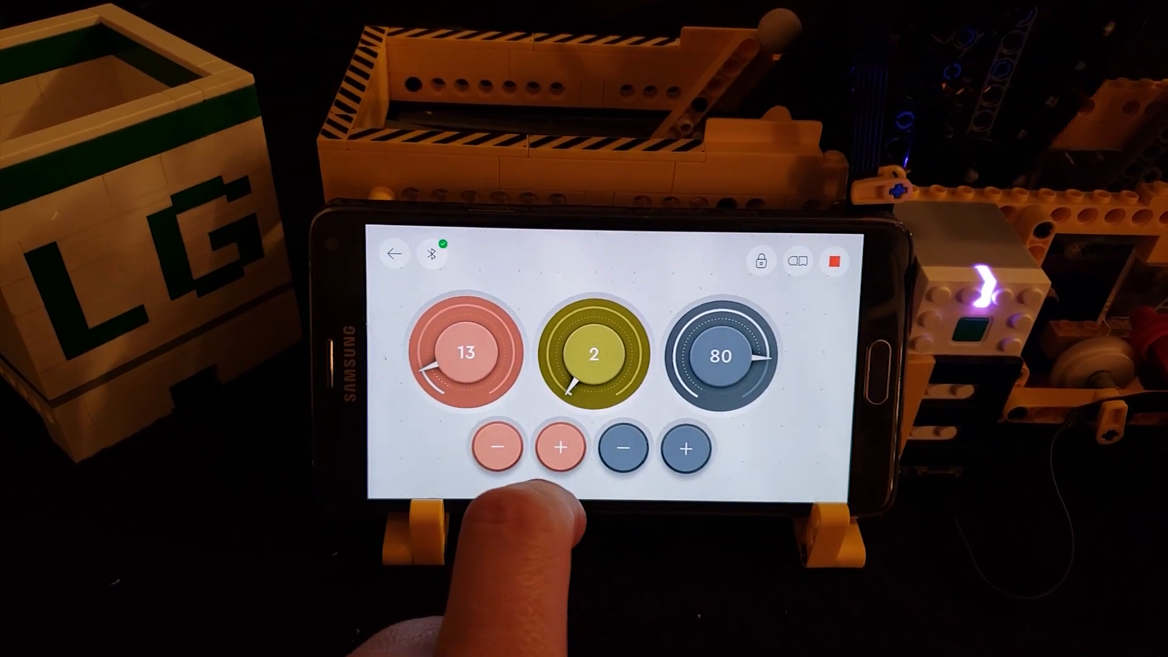
click(560, 447)
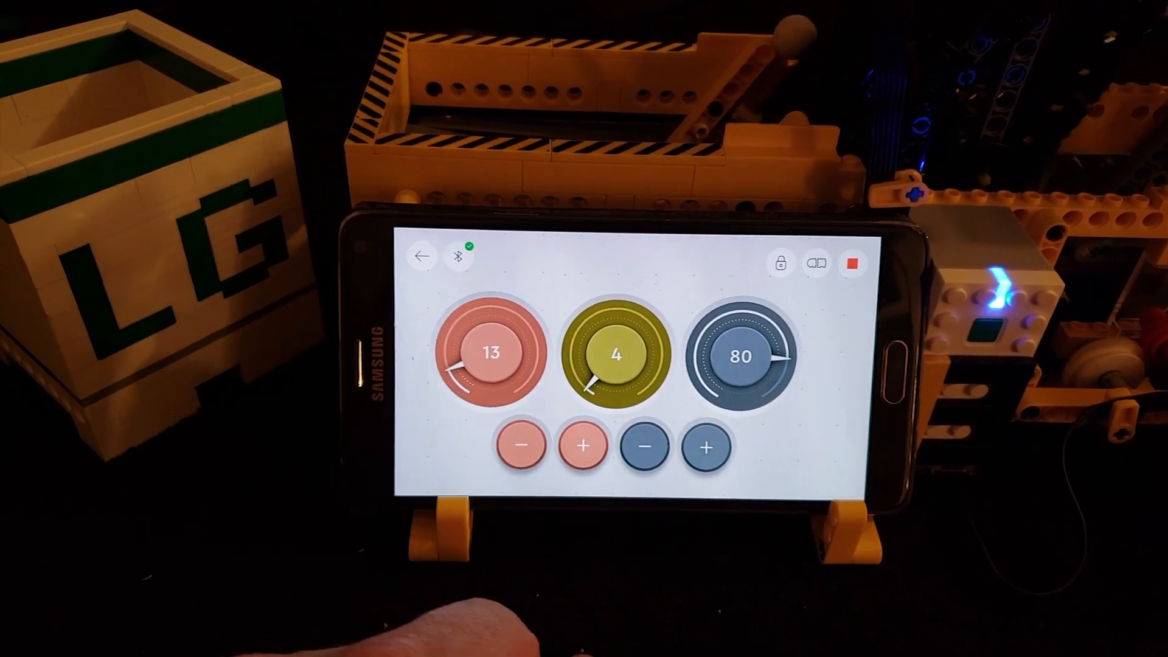
click(581, 447)
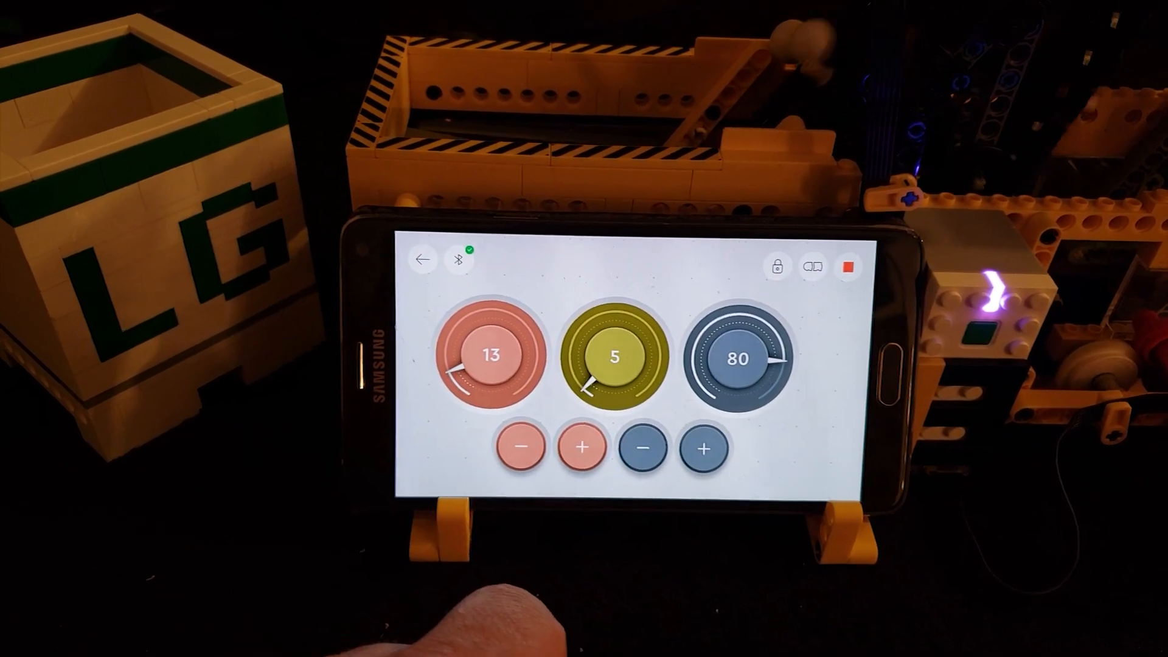
click(585, 447)
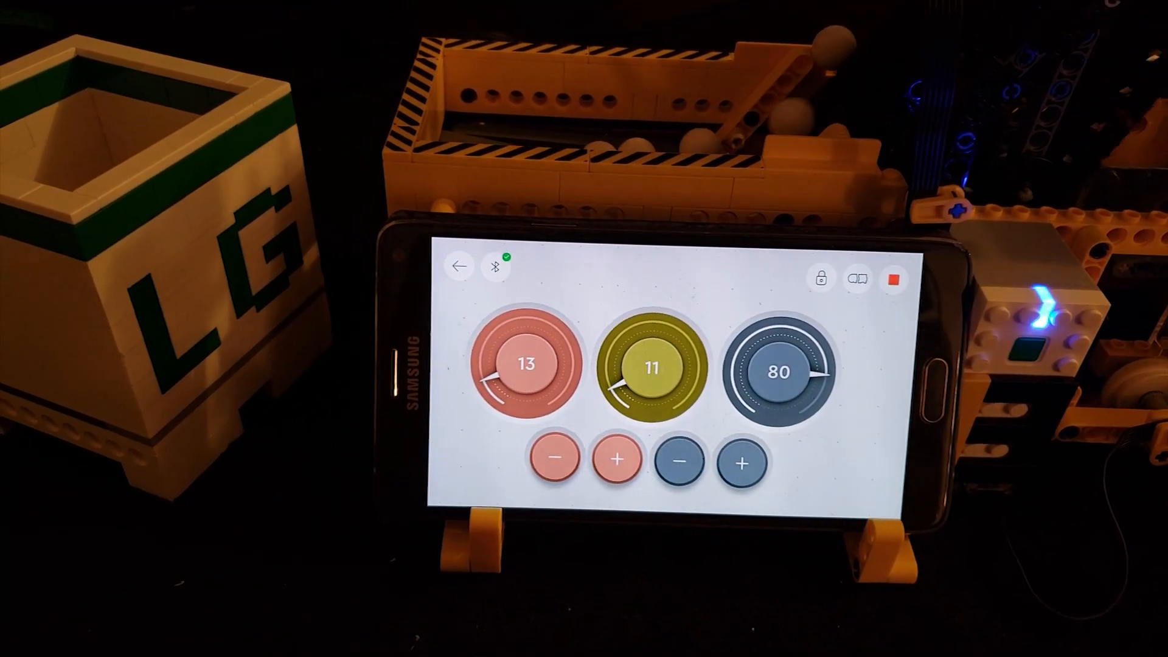
Step: Drop the blue motor-speed dial to 50, then raise it one notch to 60
click(676, 461)
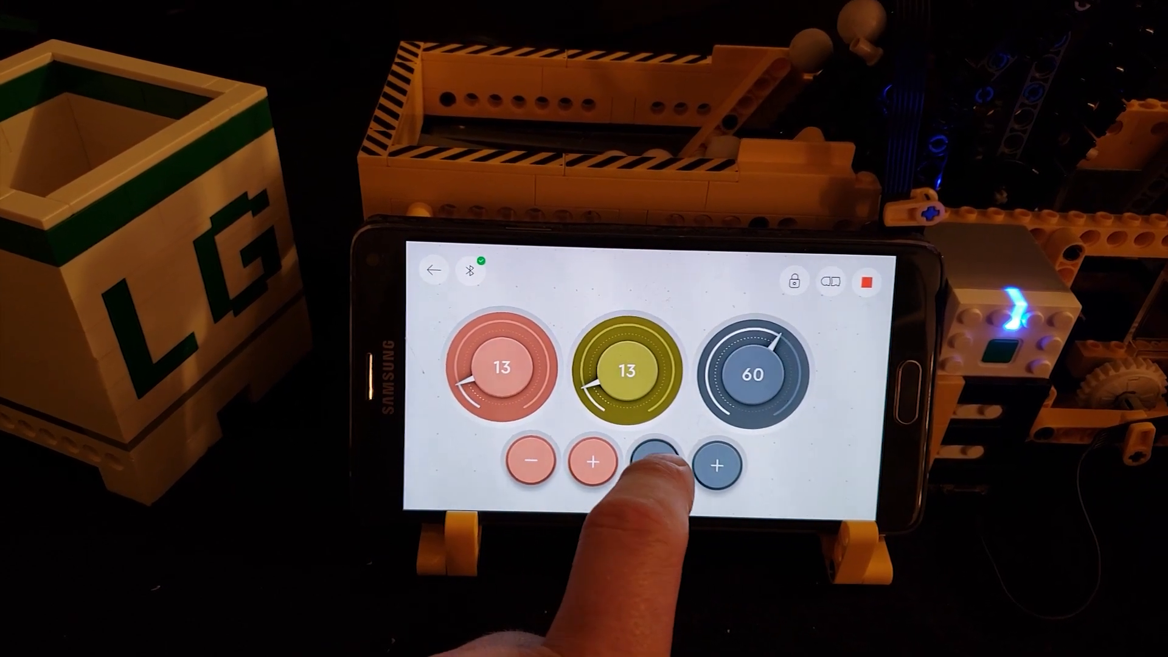
click(647, 458)
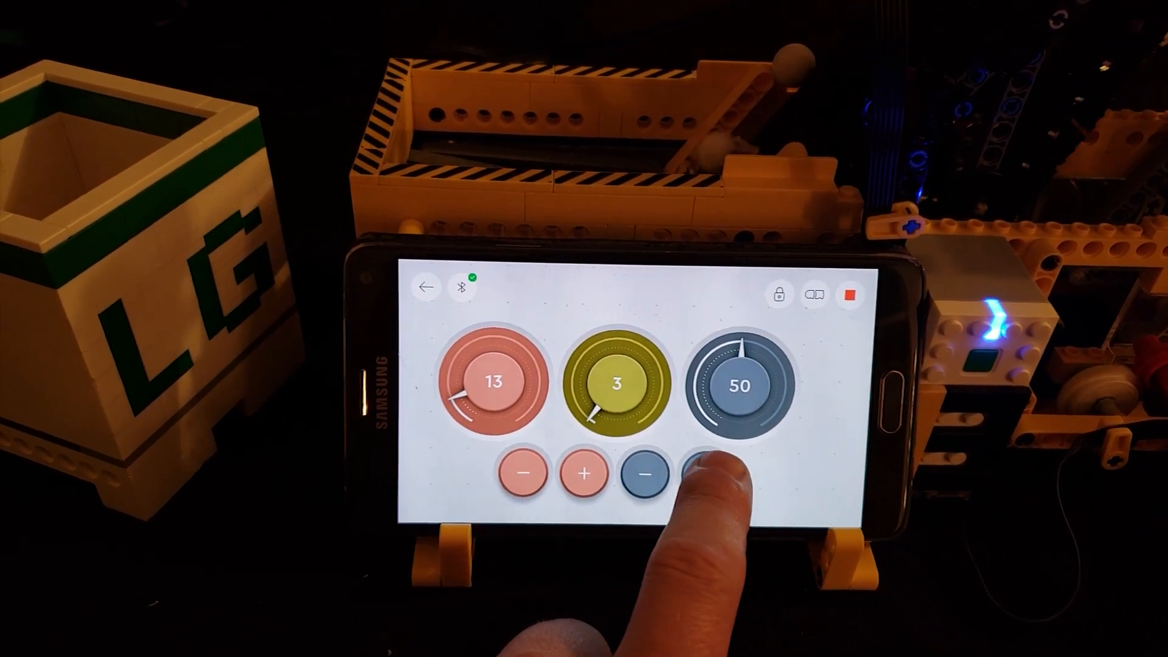
click(706, 467)
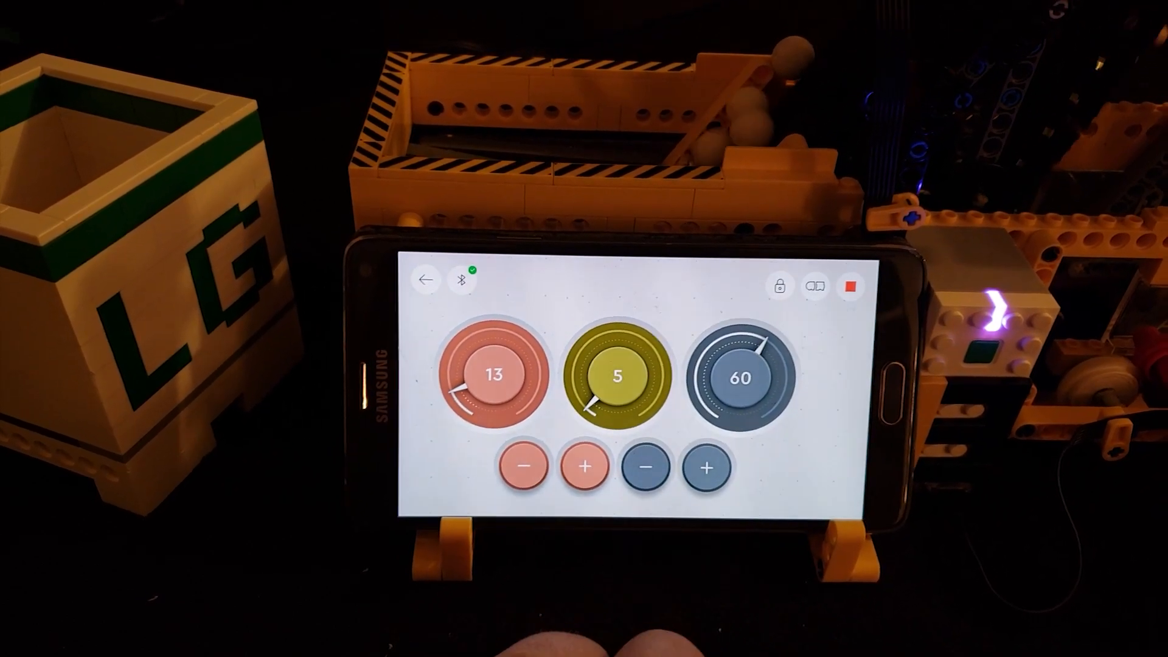